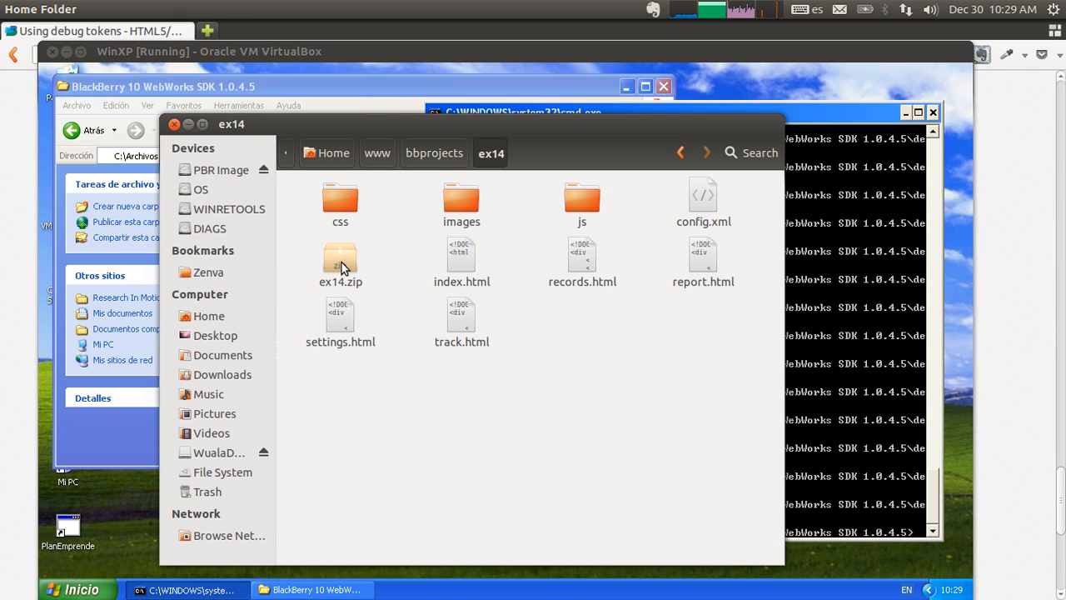
- Open ex14.zip in Archive Manager, check its project files, and close it
{"action": "double_click", "coordinate": [340, 262]}
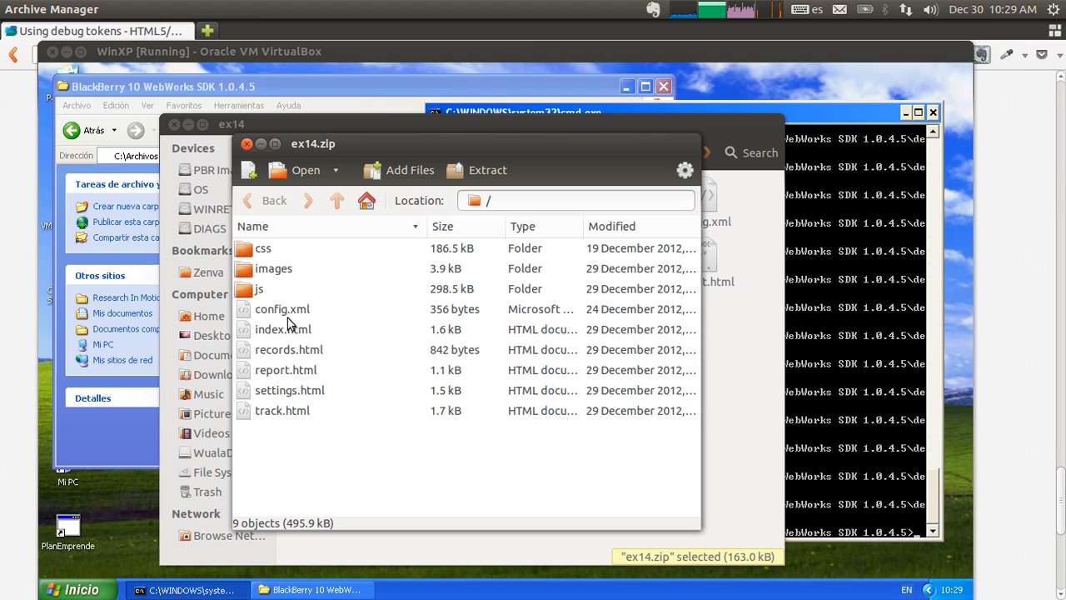
{"action": "left_click", "coordinate": [283, 329]}
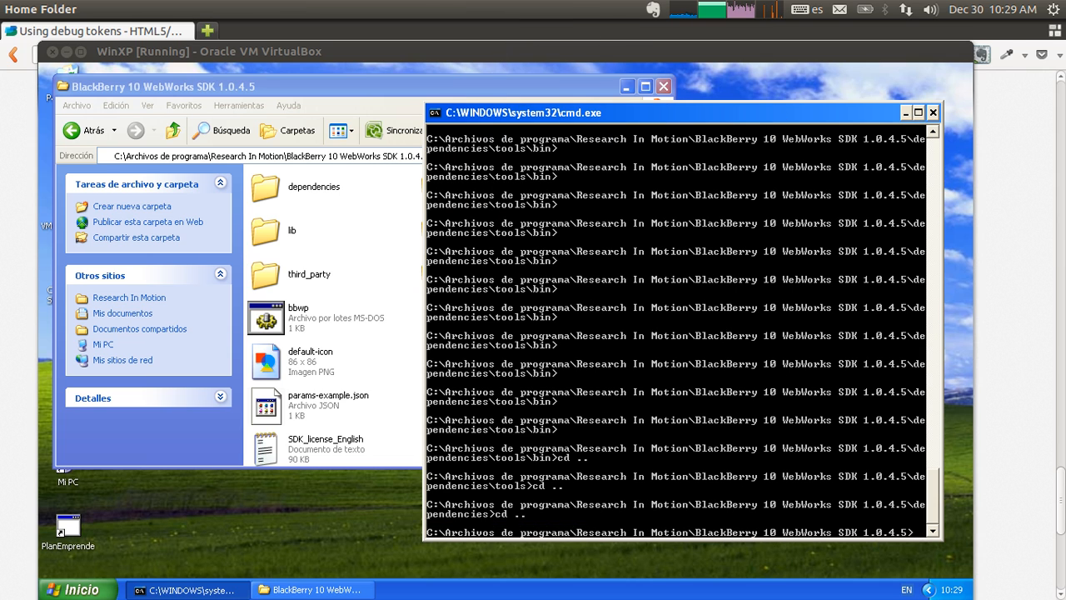
{"action": "mouse_move", "coordinate": [657, 308]}
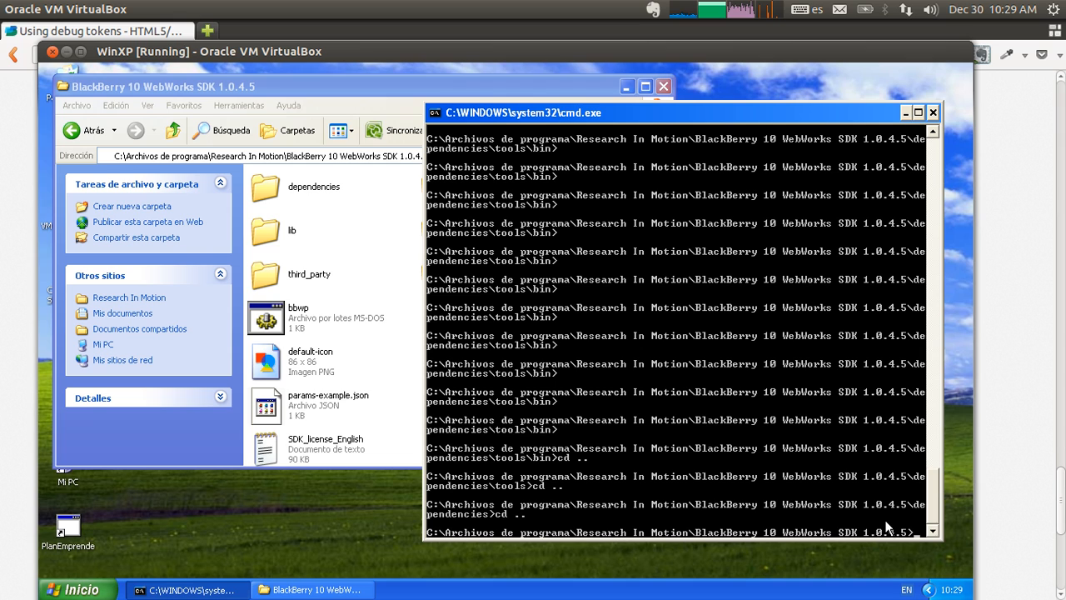
- List the SDK root with dir, then start a bbwp command on the C: zip with -d
{"action": "type", "text": "dir"}
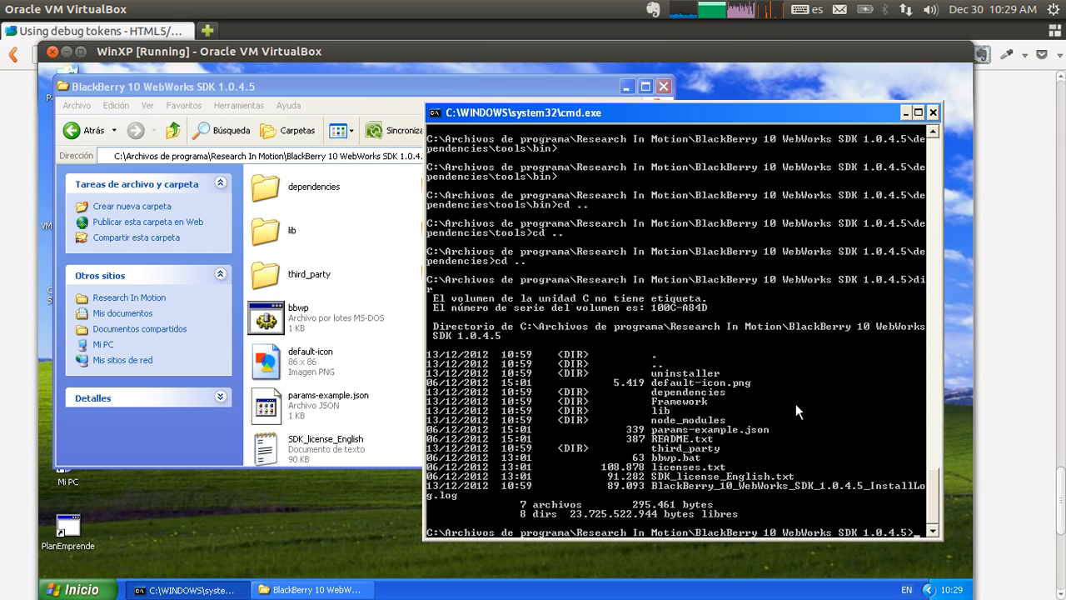
{"action": "mouse_move", "coordinate": [670, 465]}
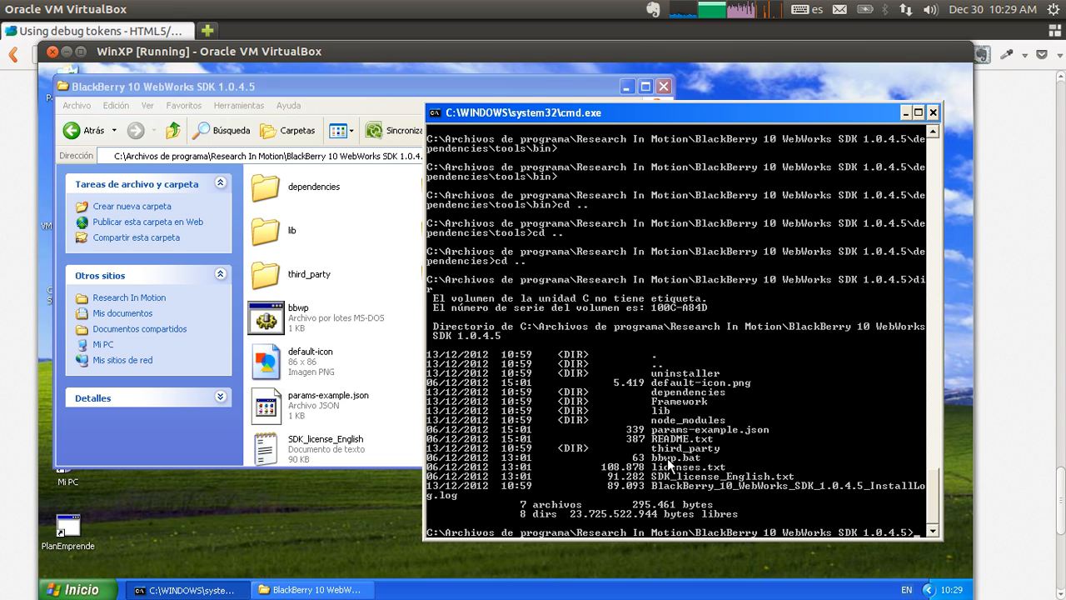
{"action": "mouse_move", "coordinate": [729, 466]}
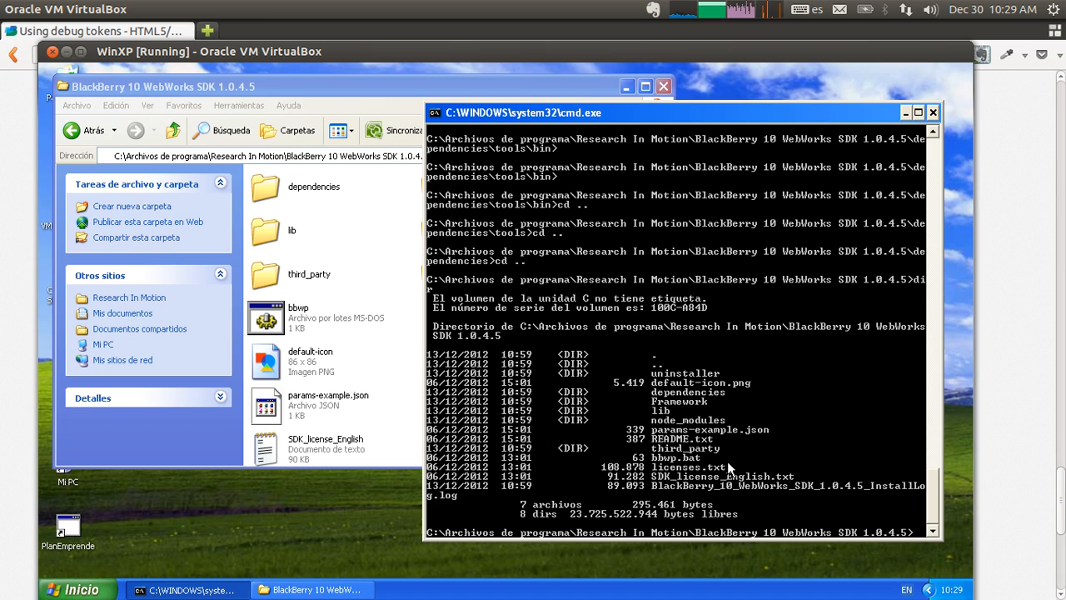
{"action": "mouse_move", "coordinate": [812, 537]}
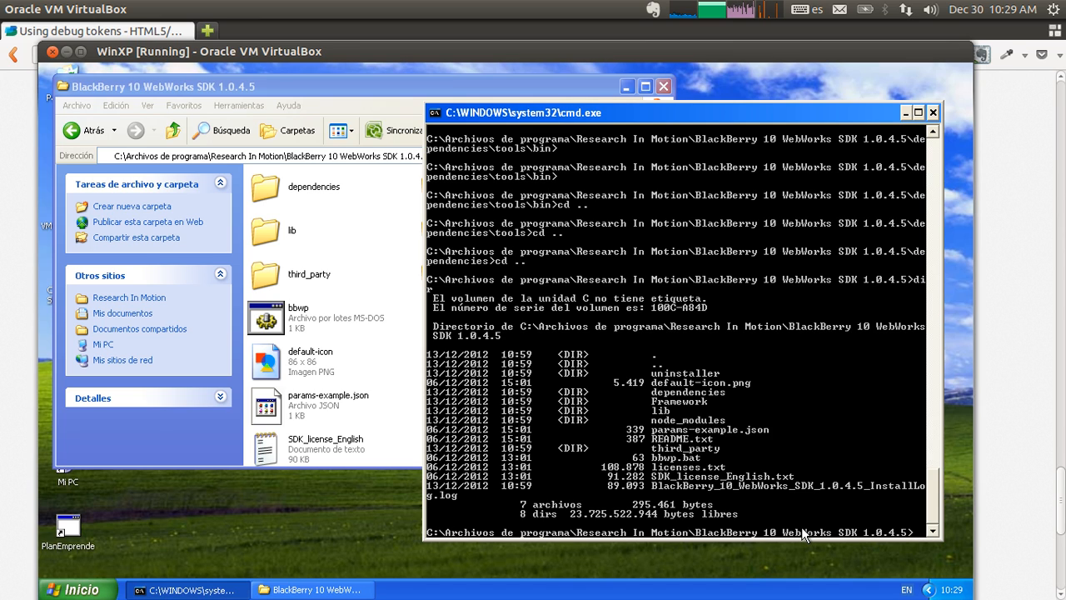
{"action": "mouse_move", "coordinate": [724, 453]}
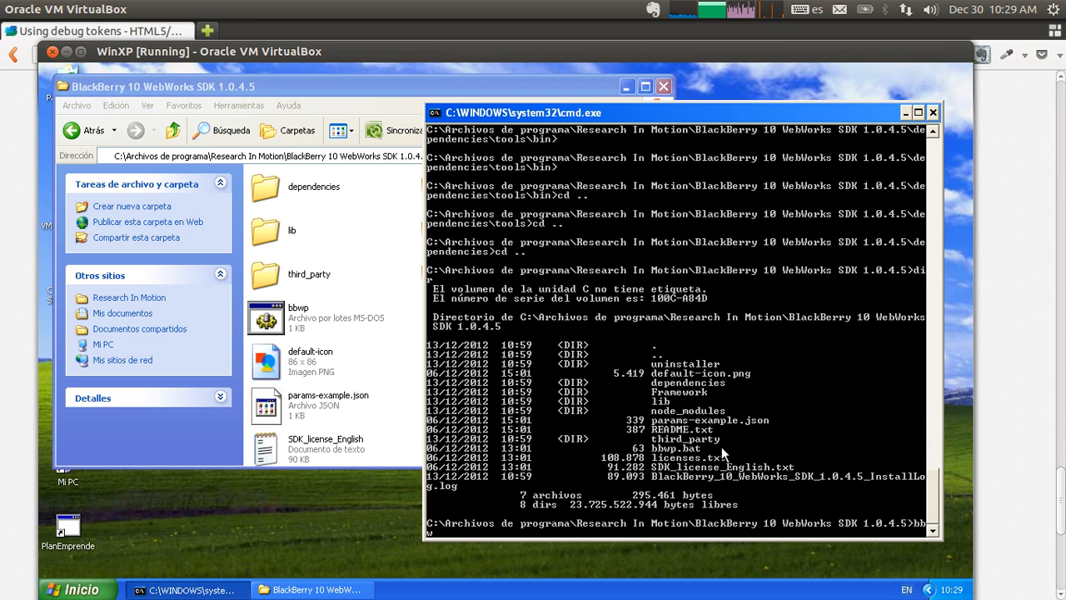
{"action": "type", "text": "wp"}
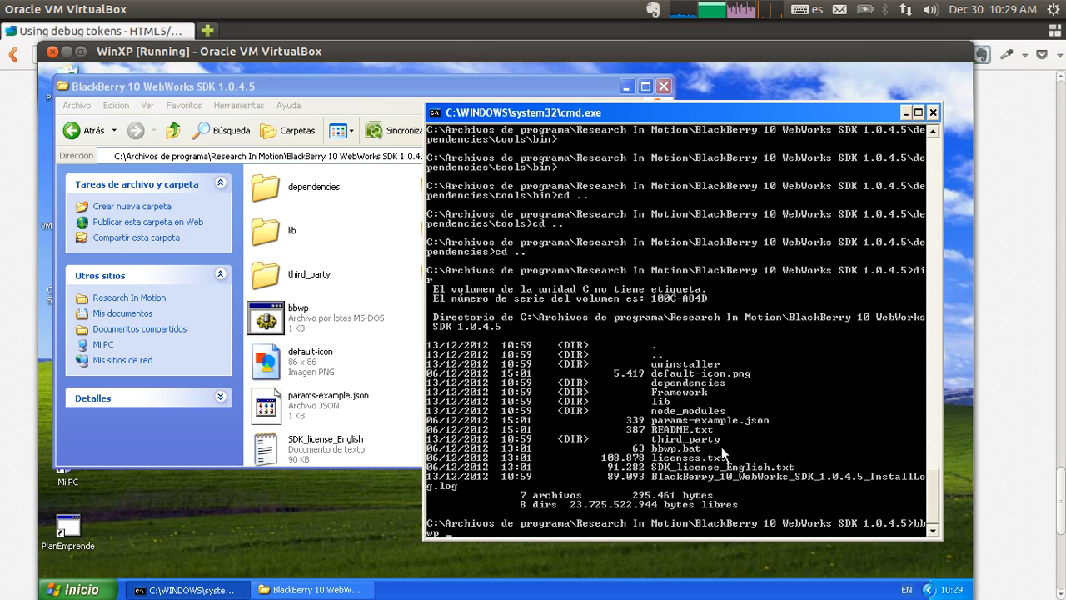
{"action": "type", "text": "c:\\.."}
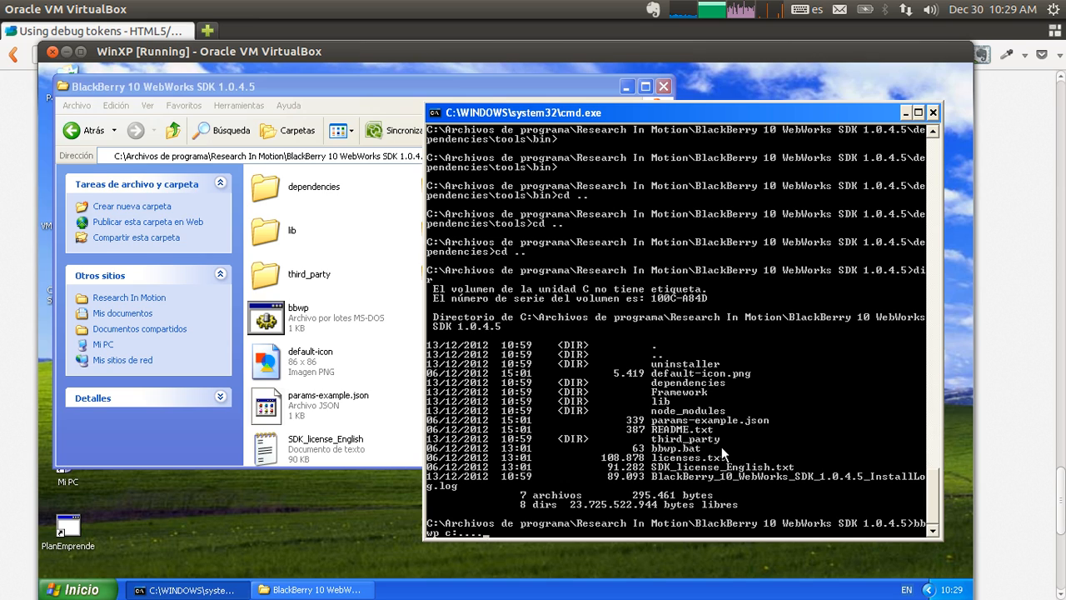
{"action": "type", "text": ".zip"}
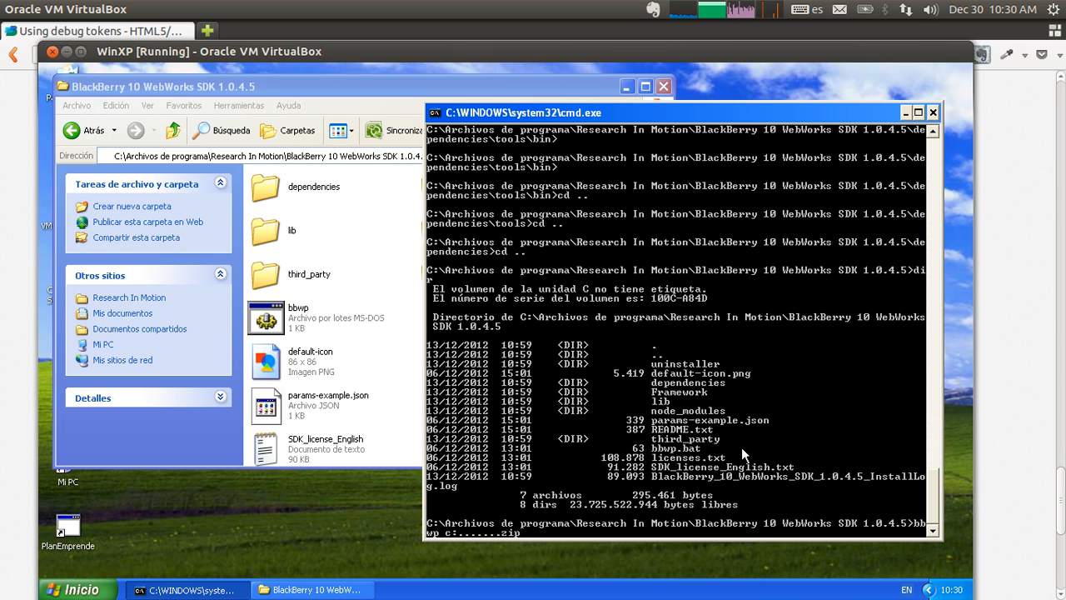
{"action": "type", "text": "-d"}
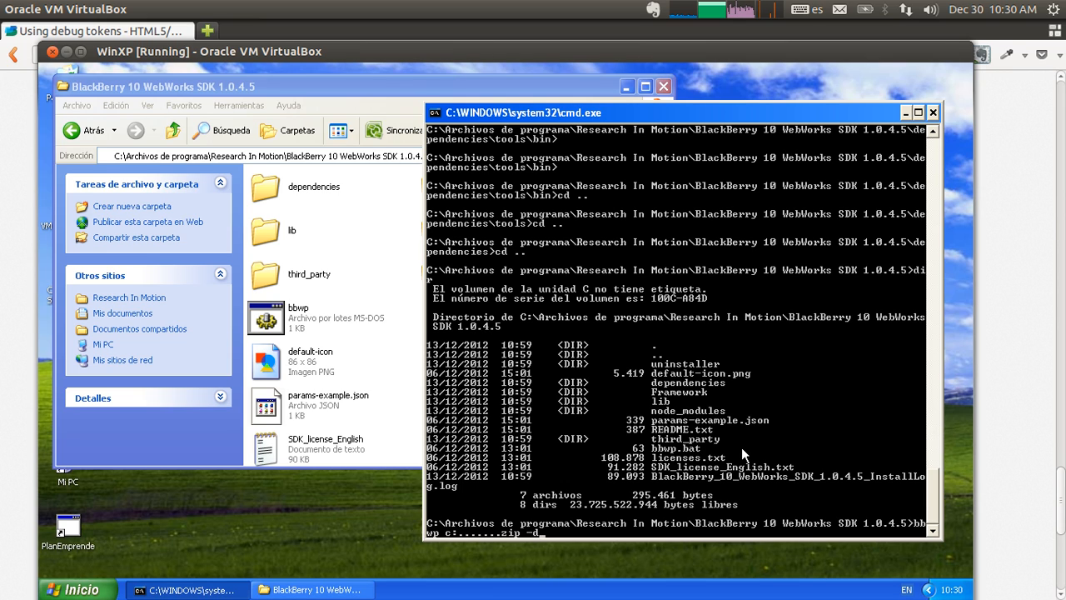
{"action": "mouse_move", "coordinate": [617, 452]}
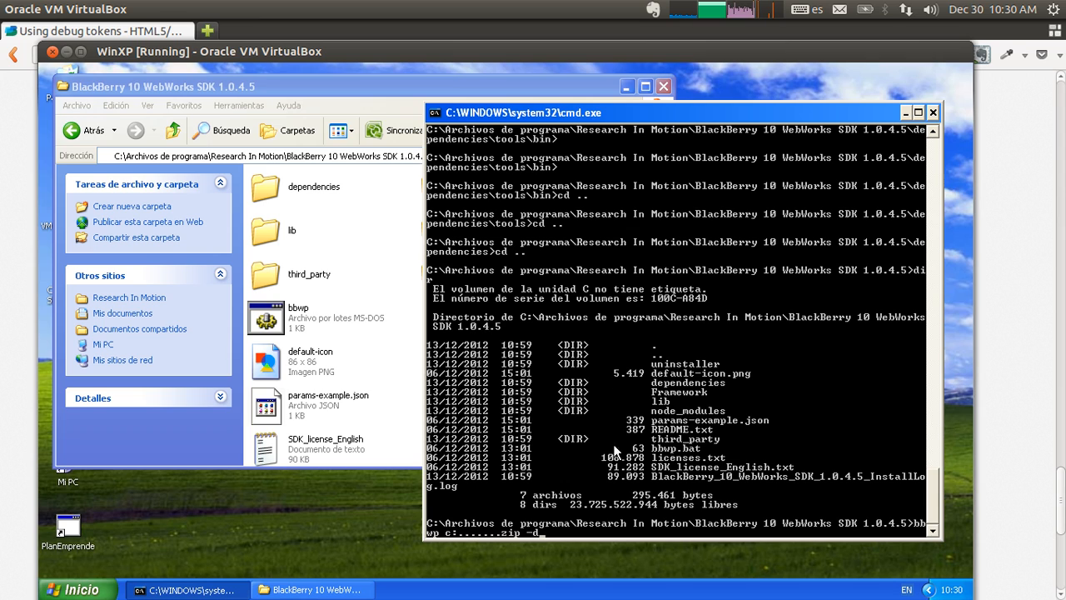
{"action": "mouse_move", "coordinate": [650, 489]}
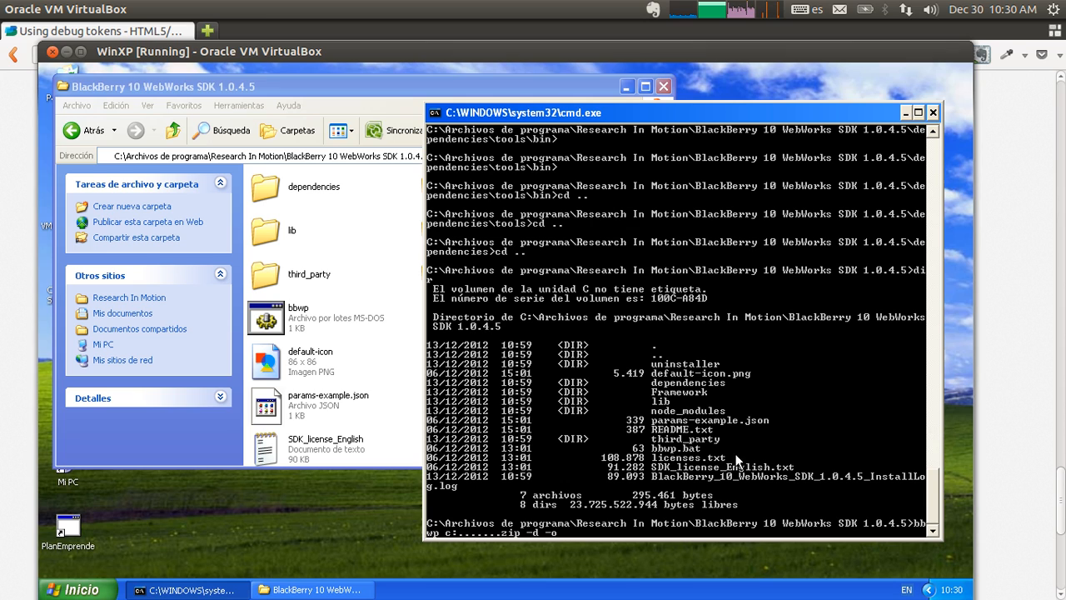
{"action": "mouse_move", "coordinate": [583, 542]}
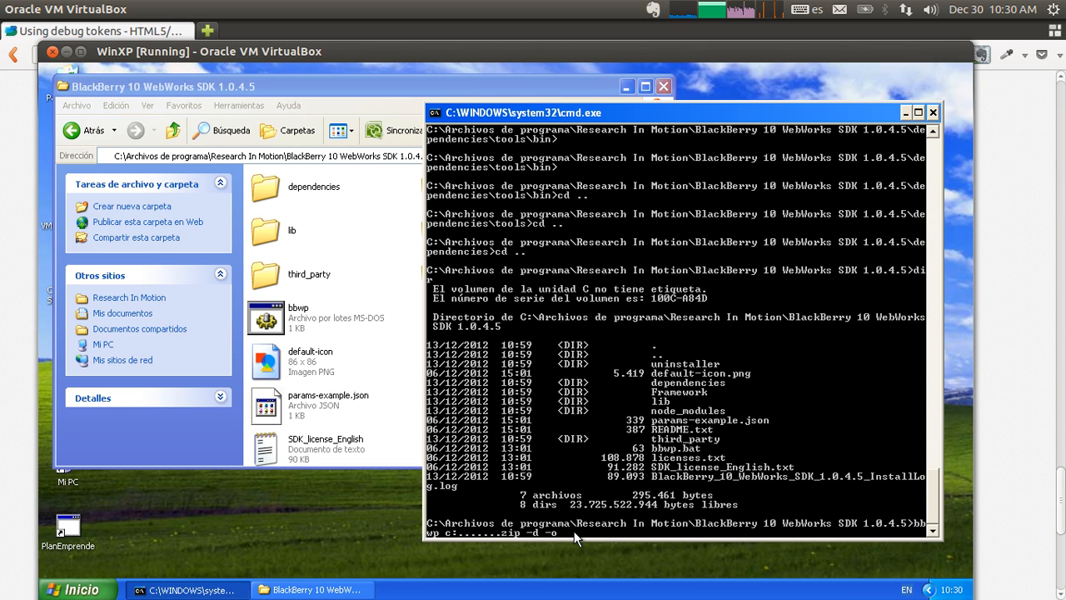
{"action": "mouse_move", "coordinate": [556, 541]}
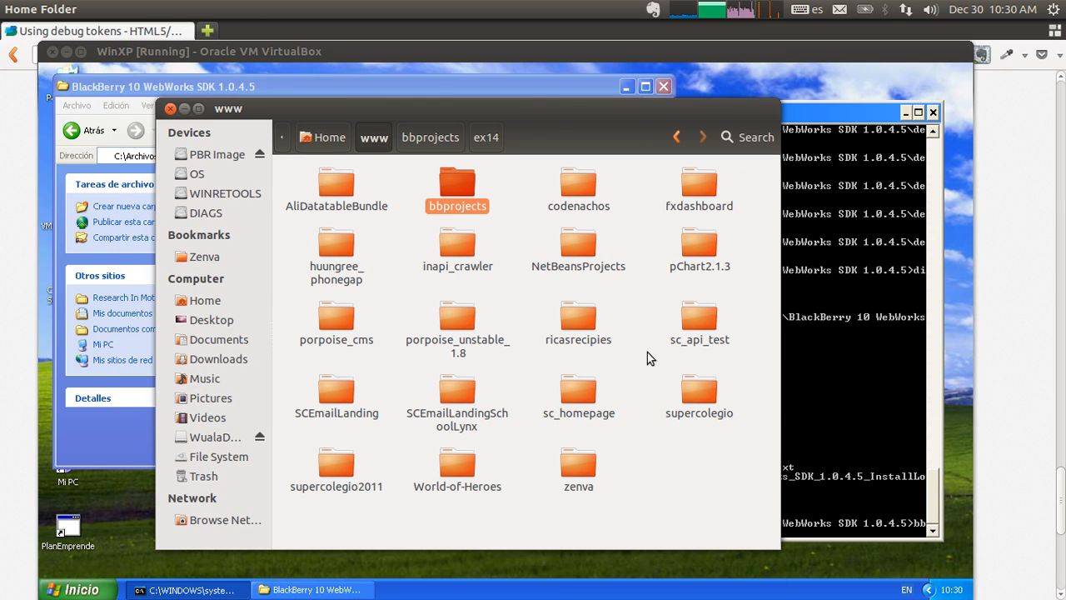
{"action": "mouse_move", "coordinate": [699, 391]}
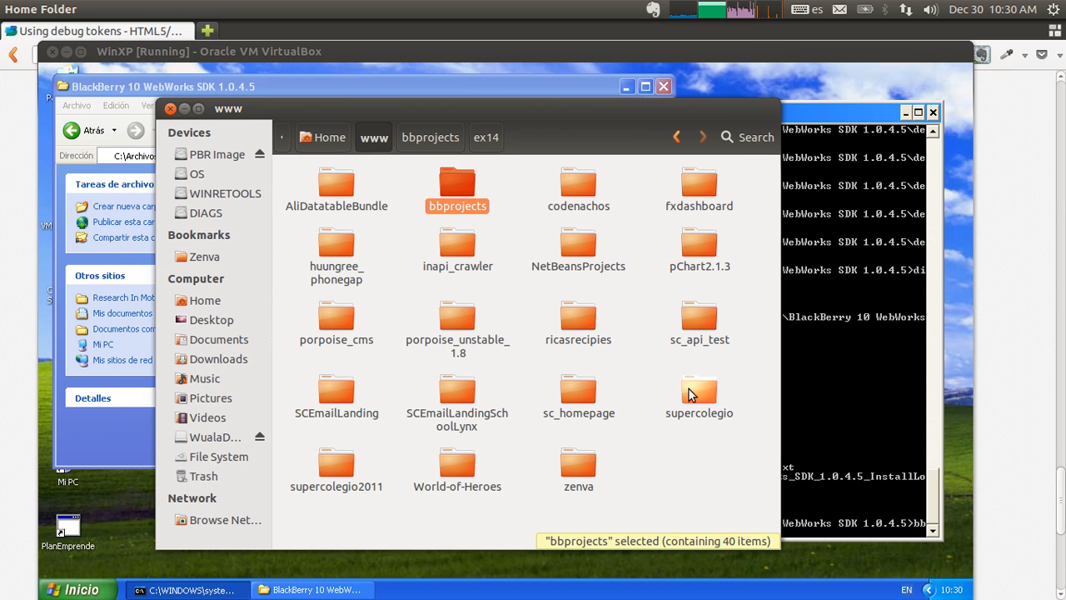
- Browse bbprojects into timeTracker_output's device folder to reveal timeTracker.bar
{"action": "double_click", "coordinate": [457, 183]}
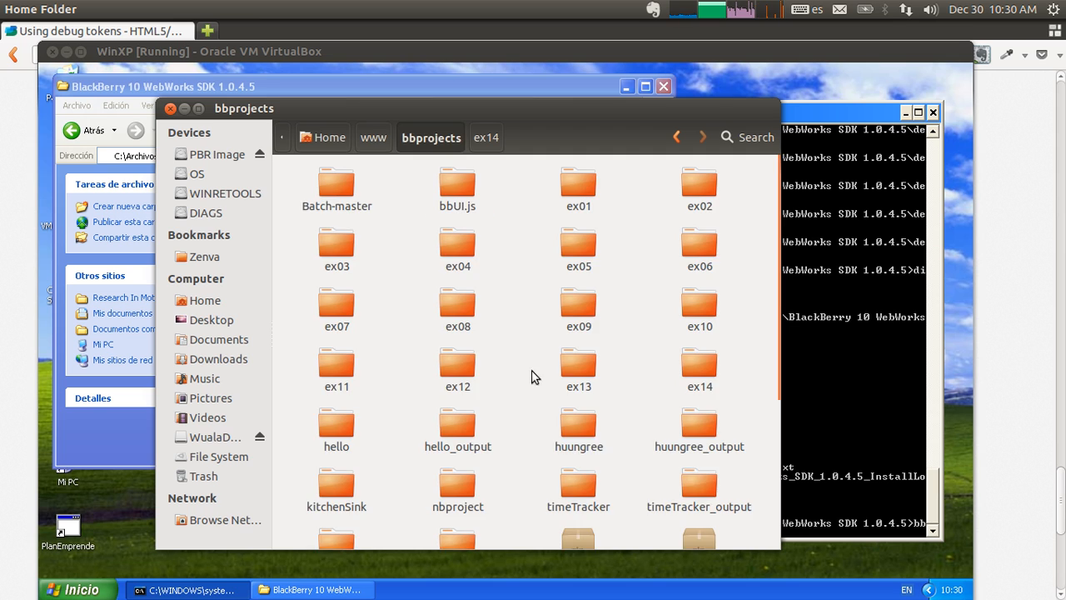
{"action": "scroll", "scroll_direction": "down", "scroll_amount": 3}
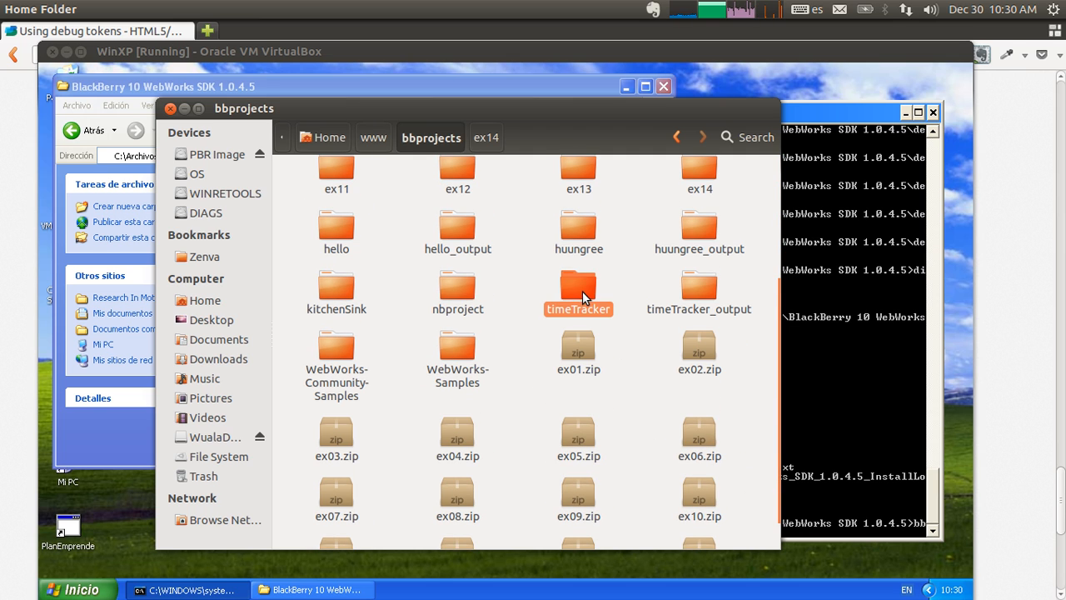
{"action": "left_click", "coordinate": [578, 292]}
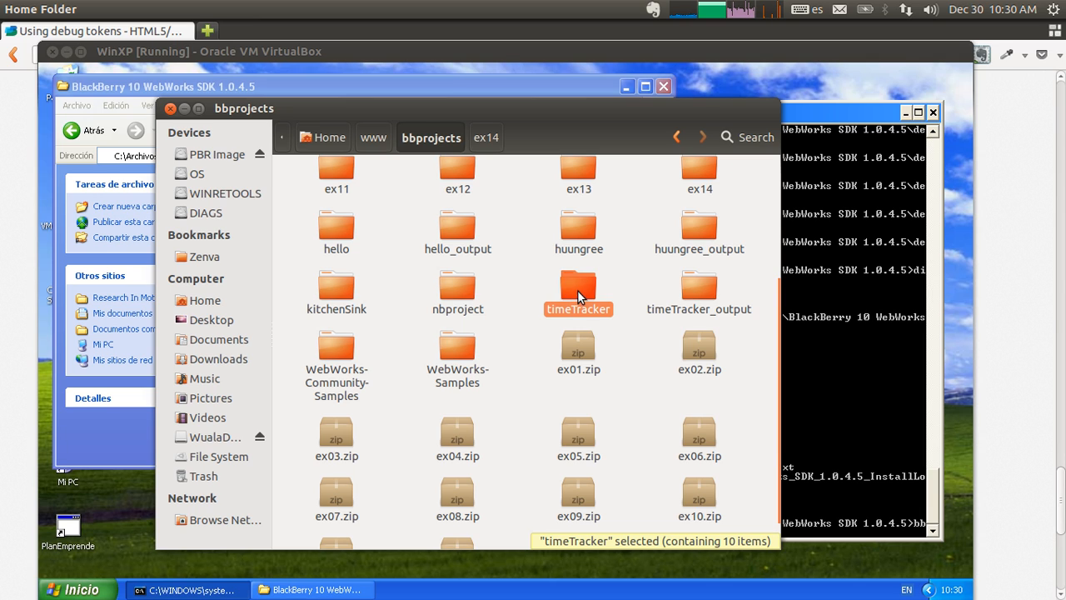
{"action": "left_click", "coordinate": [699, 292]}
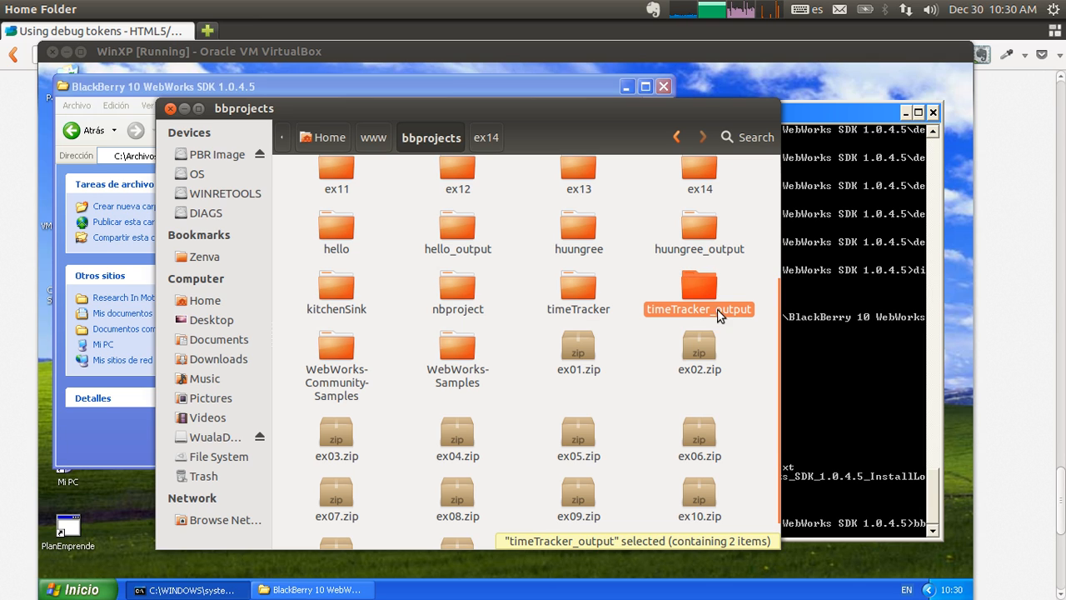
{"action": "mouse_move", "coordinate": [695, 300]}
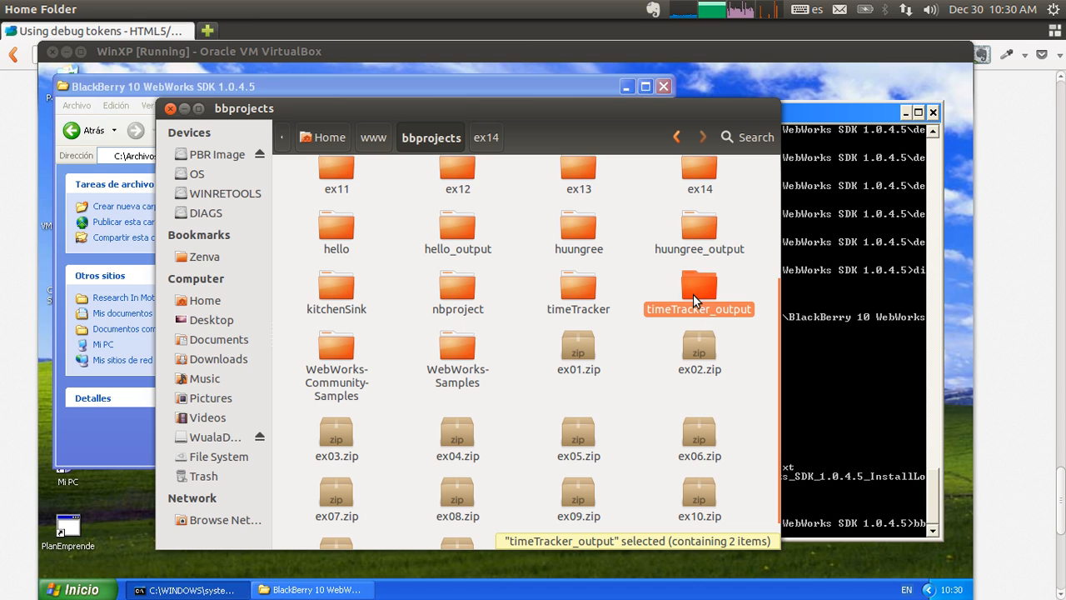
{"action": "double_click", "coordinate": [699, 288]}
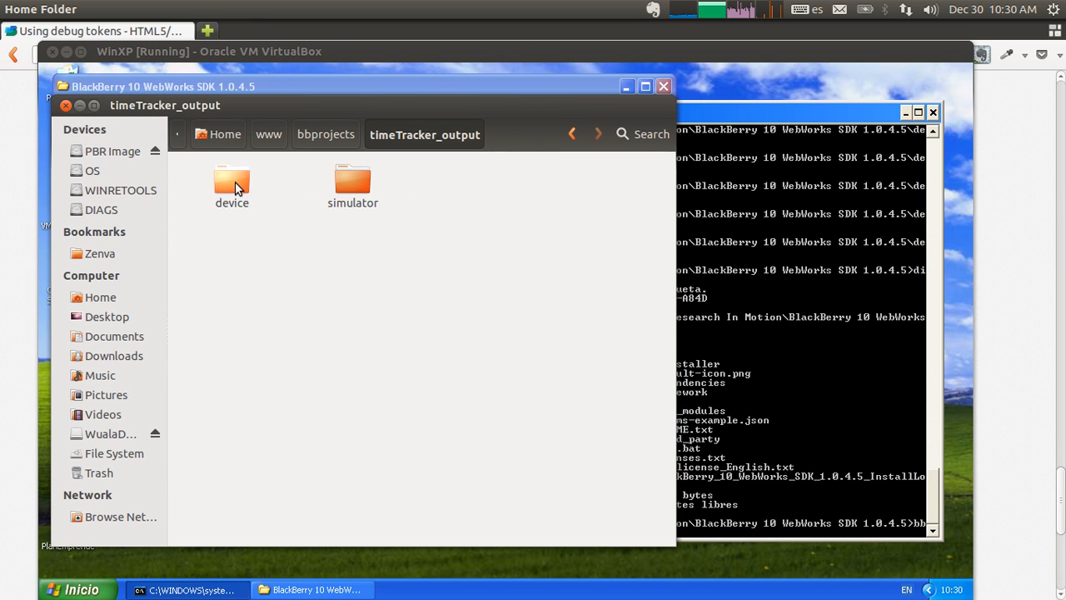
{"action": "double_click", "coordinate": [231, 181]}
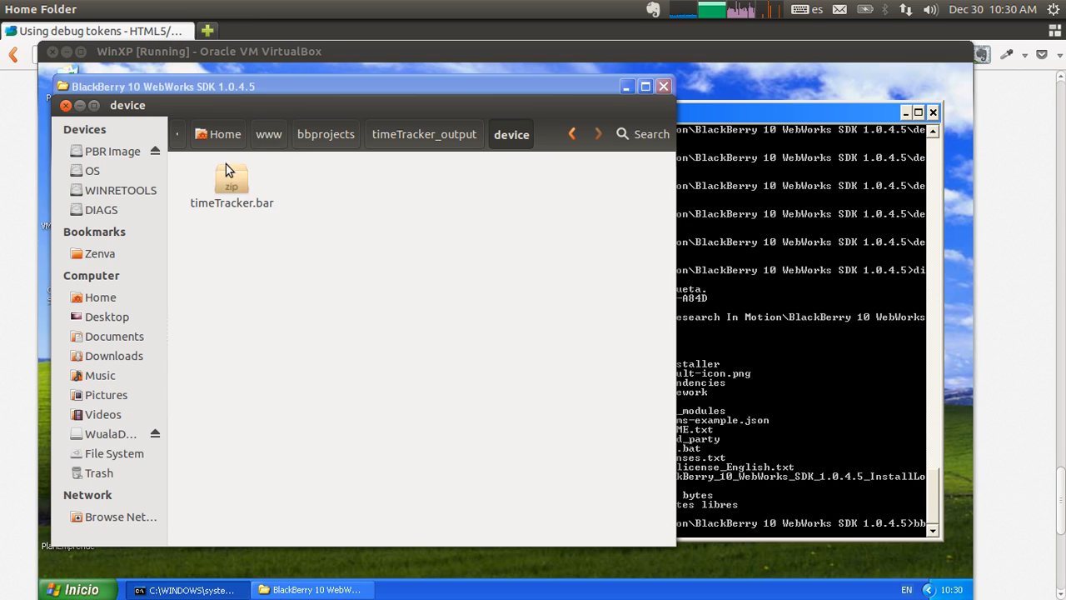
{"action": "mouse_move", "coordinate": [242, 208]}
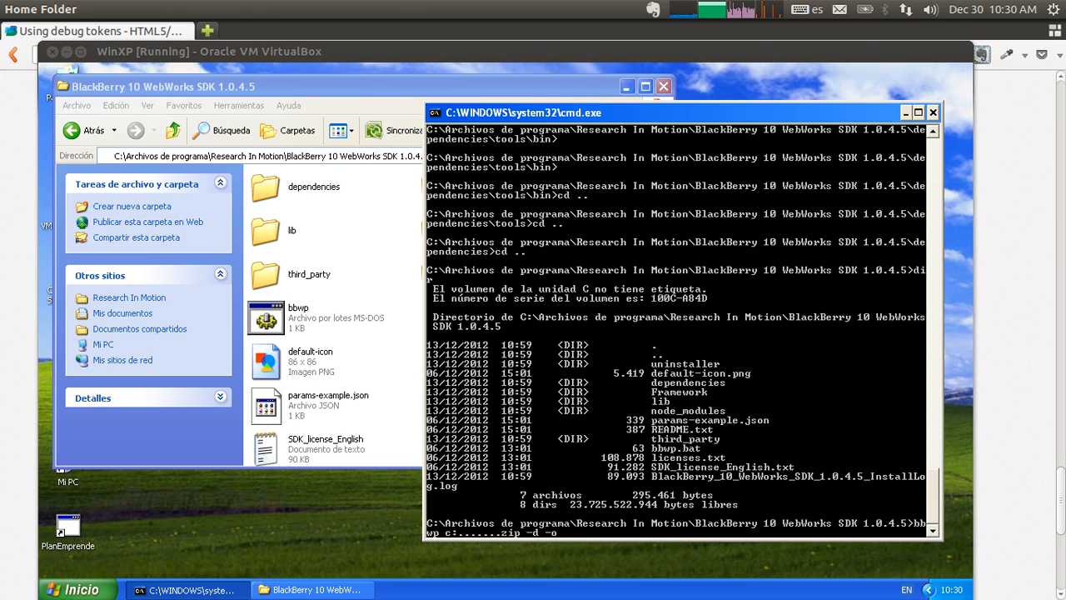
{"action": "mouse_move", "coordinate": [696, 227]}
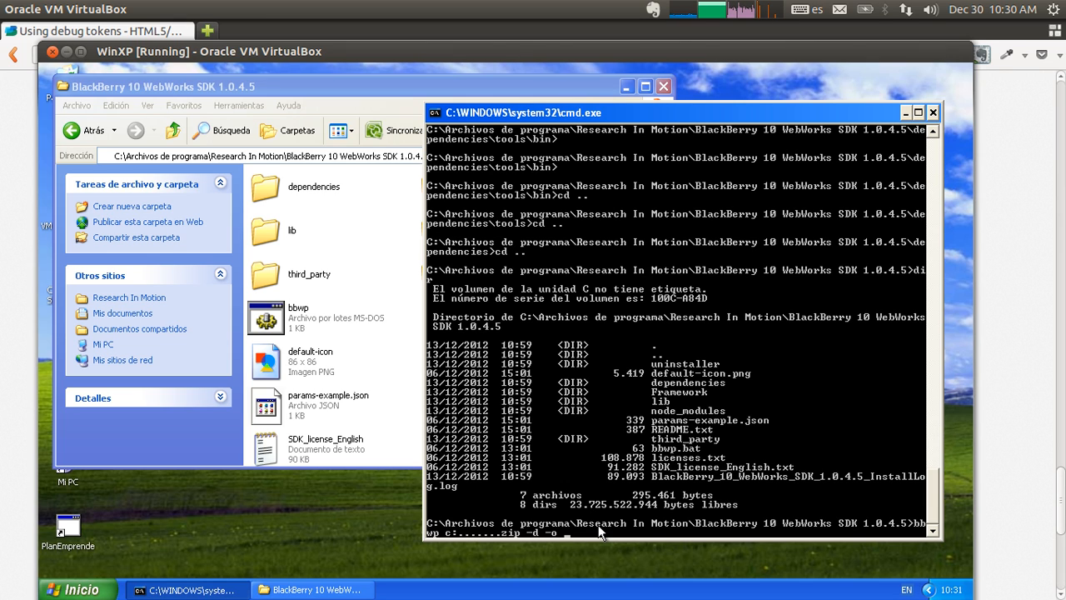
- Erase the partial bbwp command line back to an empty SDK-root prompt
{"action": "type", "text": "c:.."}
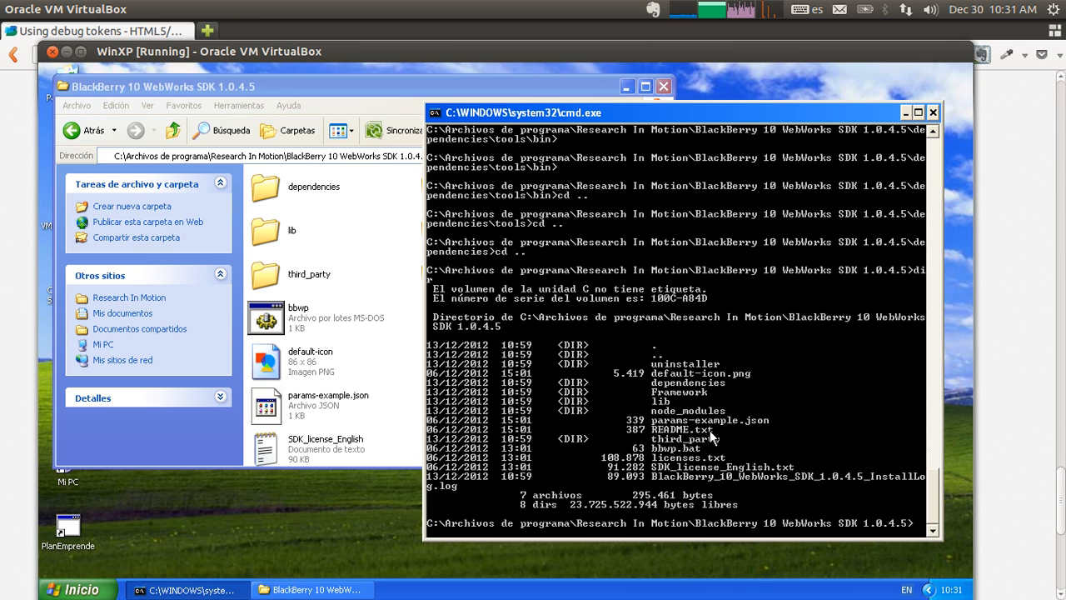
- Change into dependencies\tools\bin and list its contents with dir
{"action": "type", "text": "cd depene"}
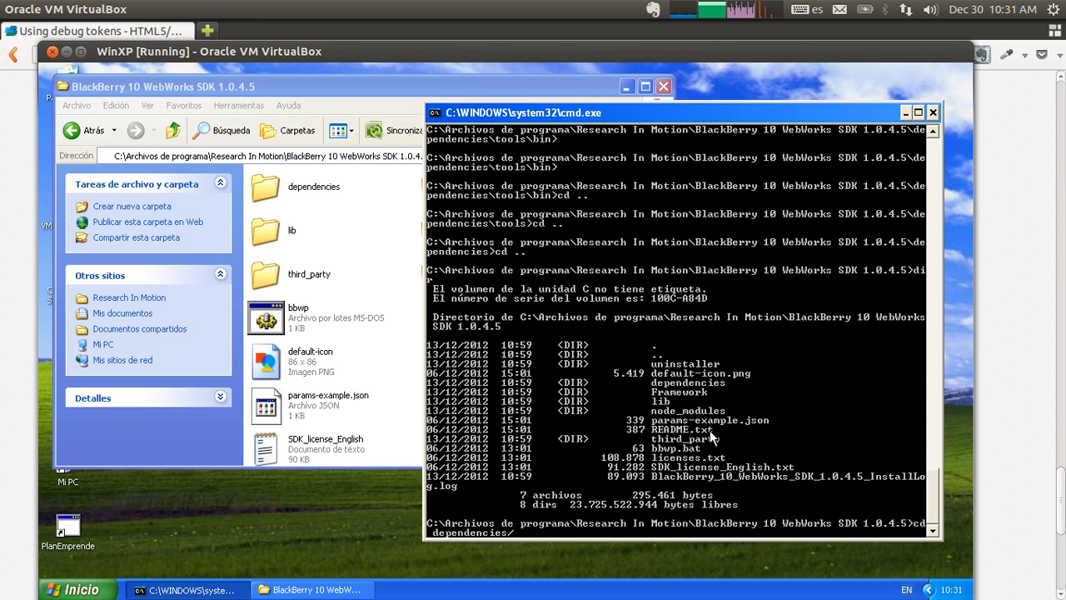
{"action": "type", "text": "ls"}
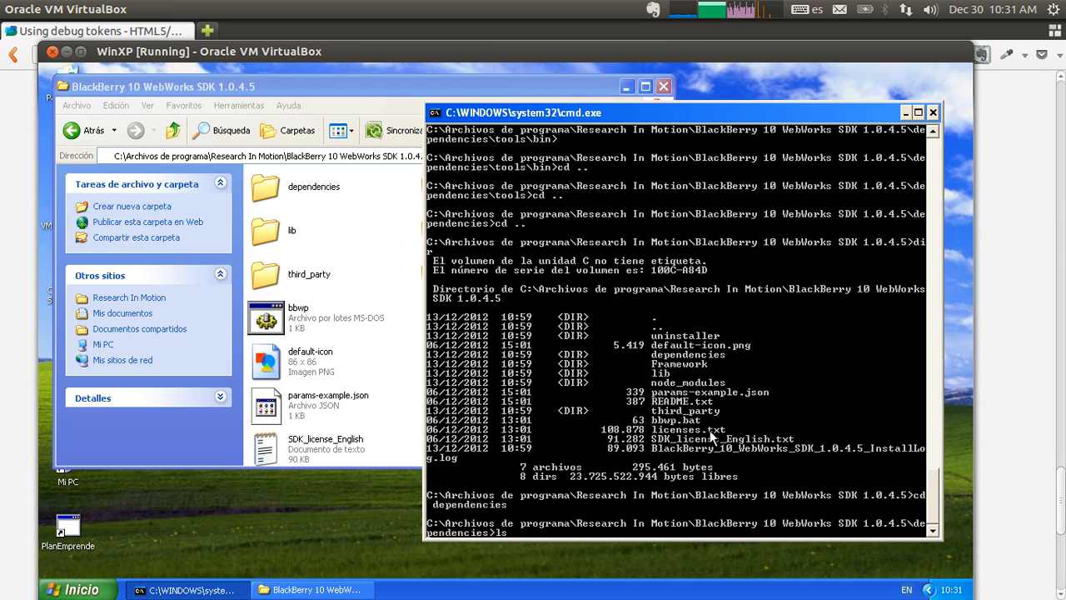
{"action": "type", "text": "dir"}
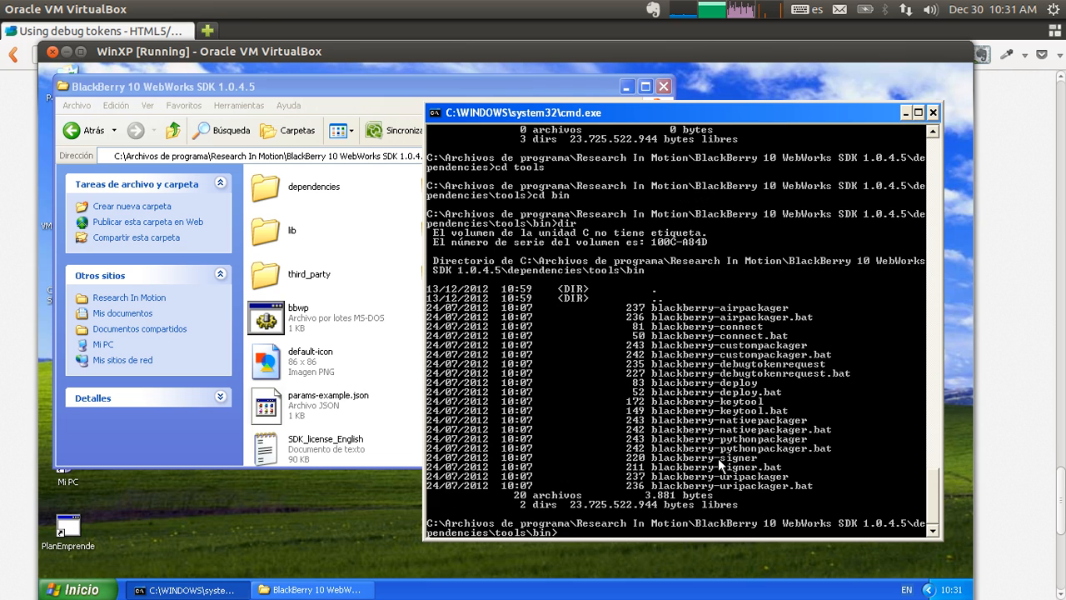
- Start the blackberry-deploy -installApp command
{"action": "type", "text": "black"}
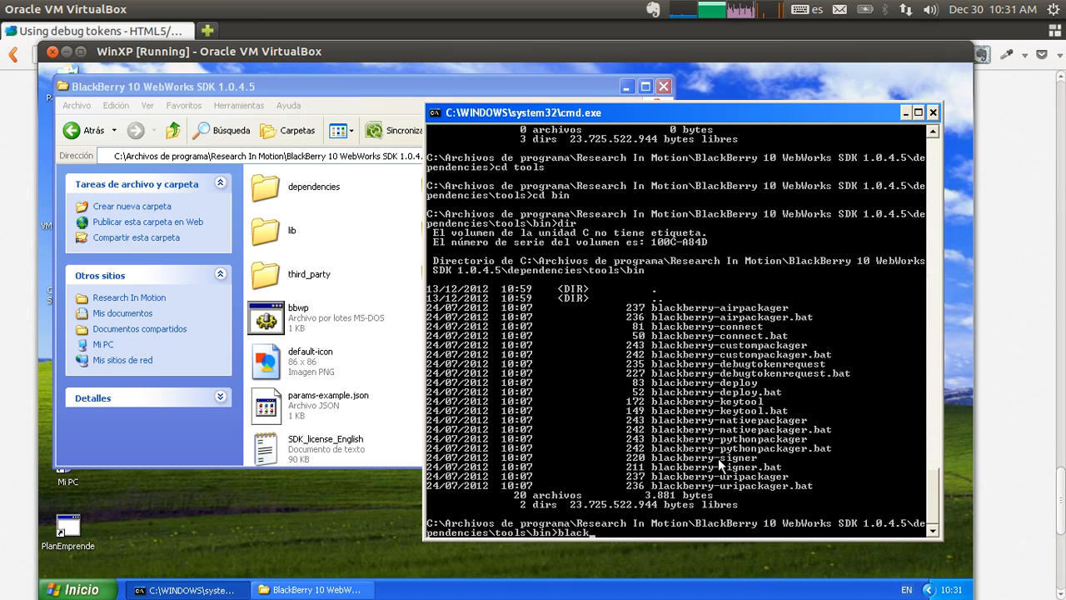
{"action": "type", "text": "berry"}
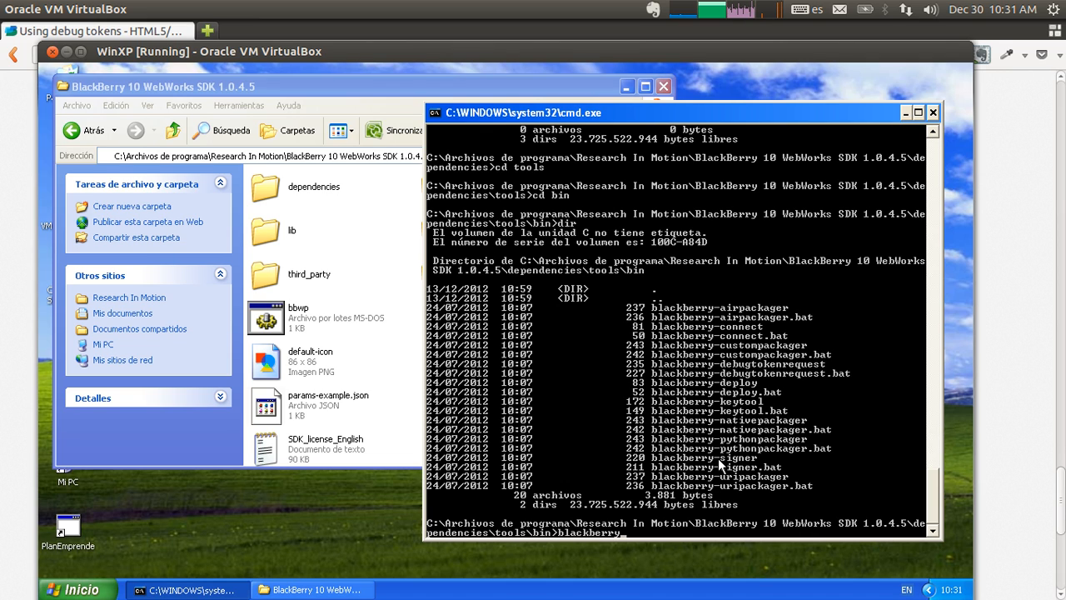
{"action": "type", "text": "-deploy"}
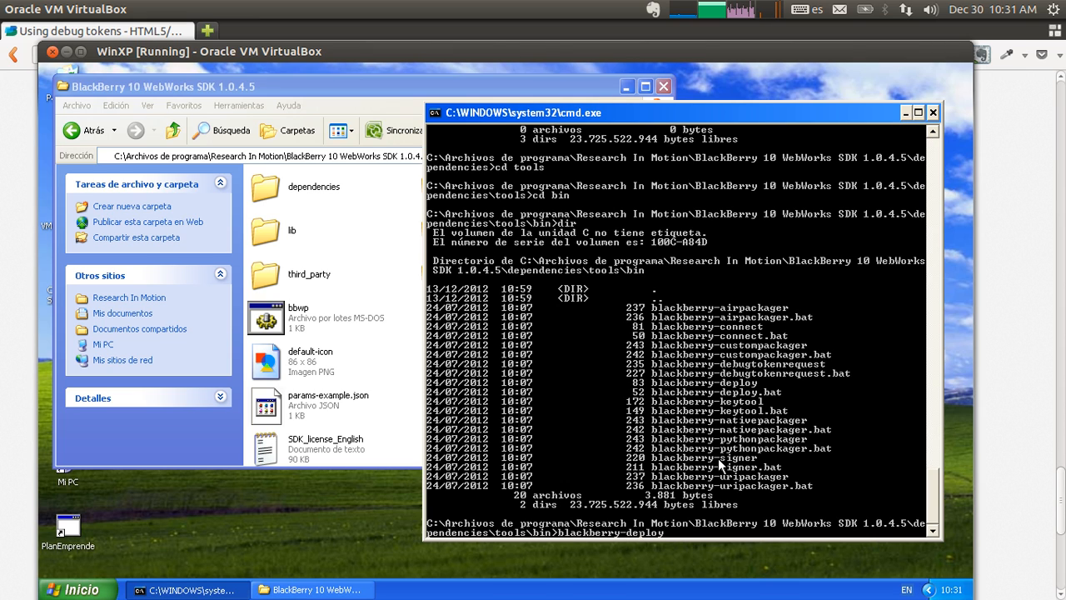
{"action": "mouse_move", "coordinate": [869, 253]}
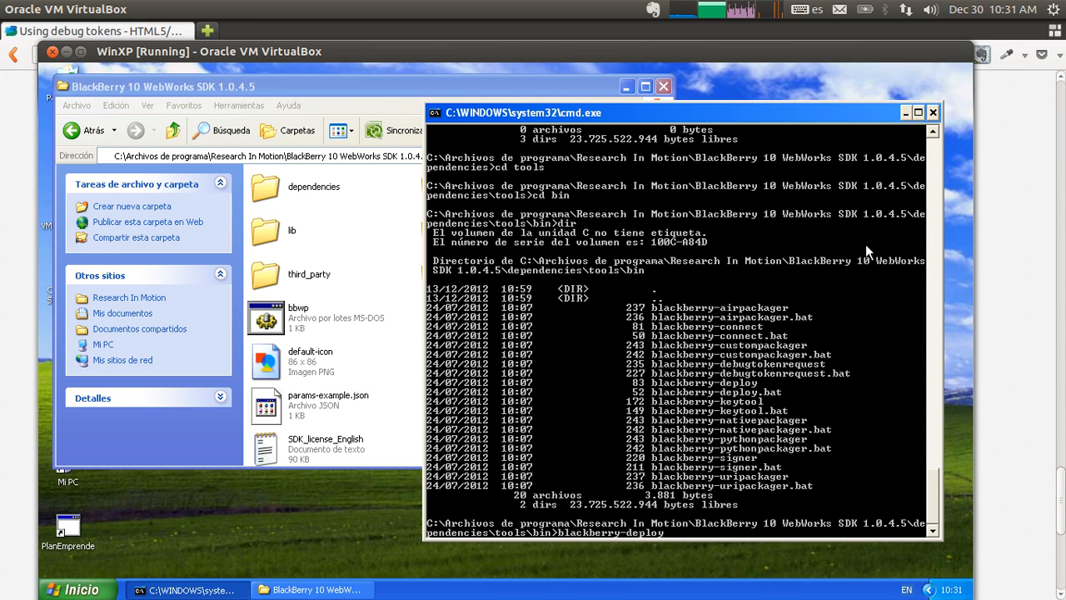
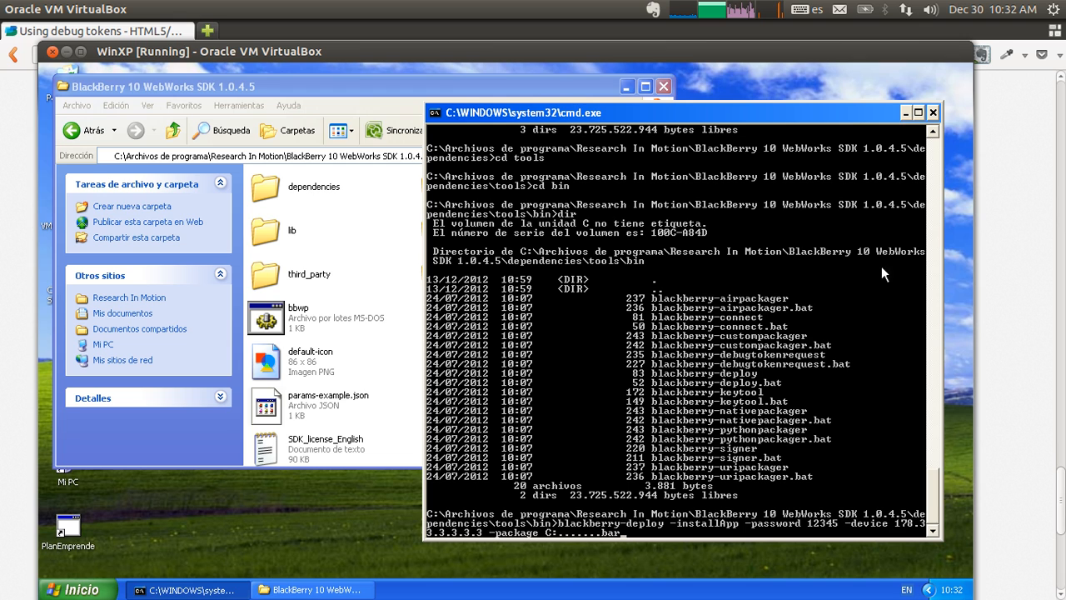